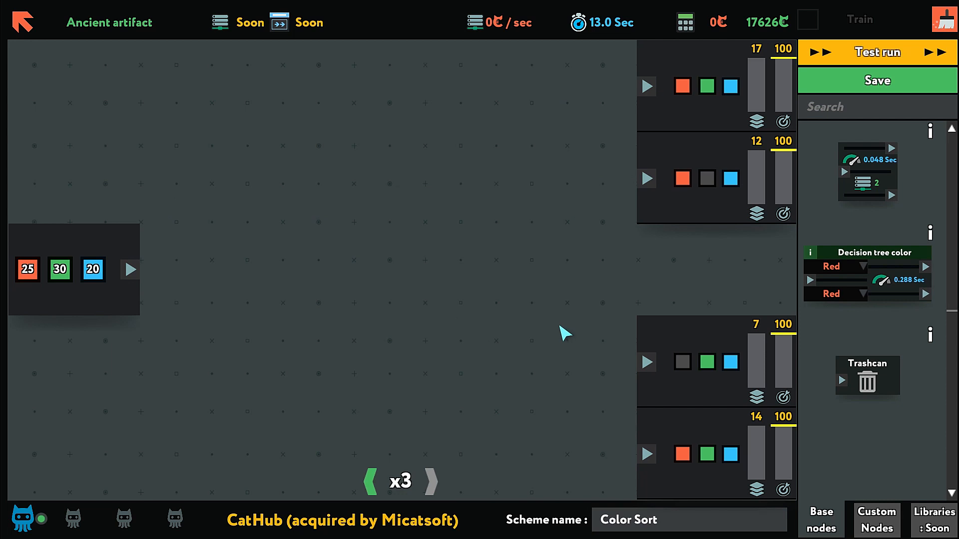
pyautogui.moveTo(676, 93)
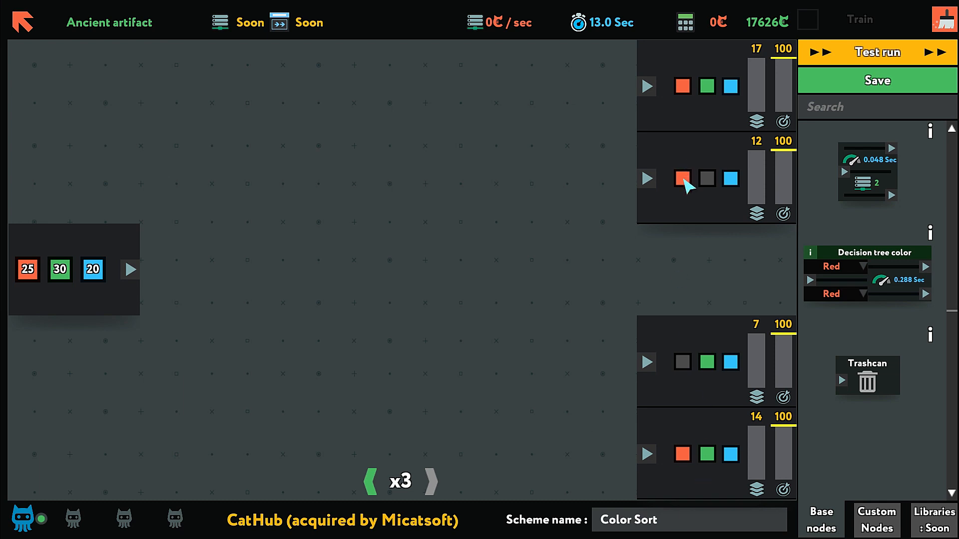
pyautogui.moveTo(584, 303)
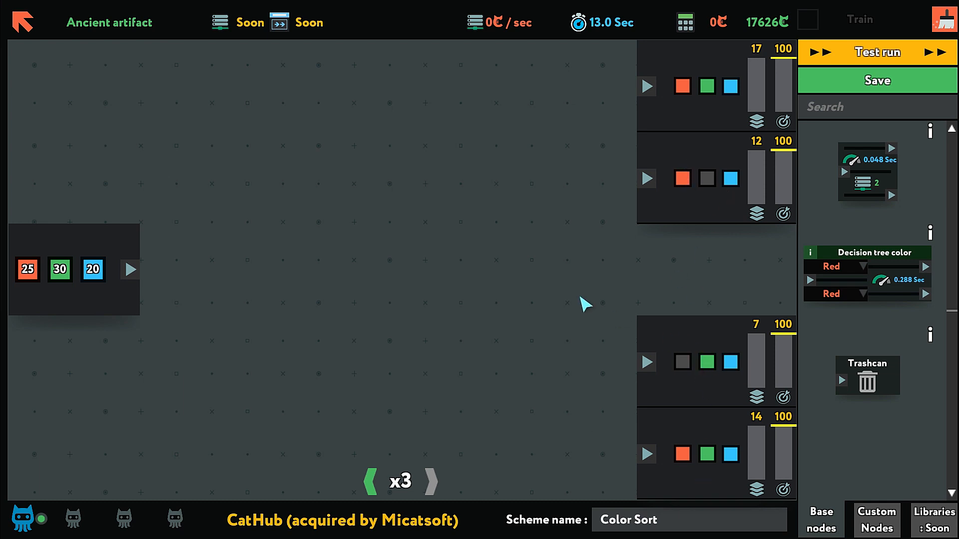
pyautogui.moveTo(557, 162)
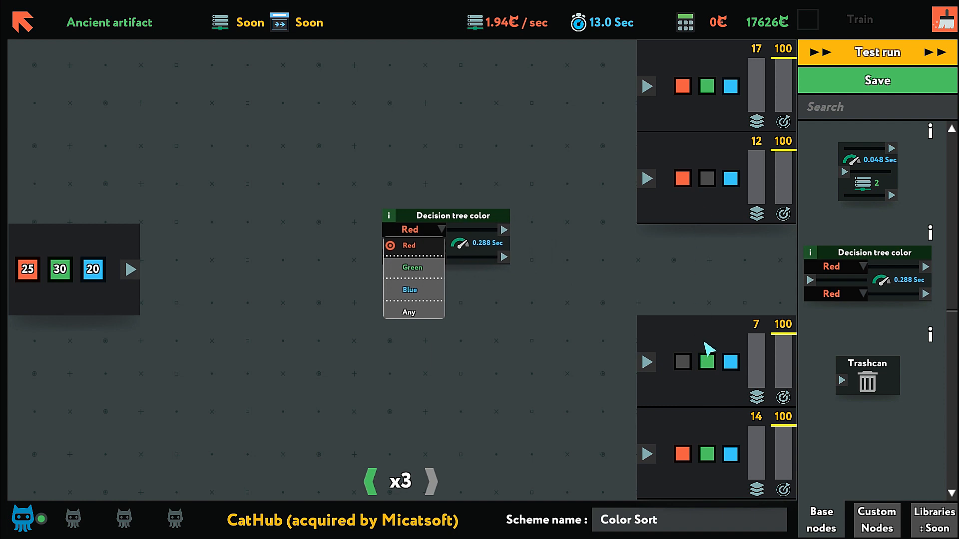
pyautogui.moveTo(731, 367)
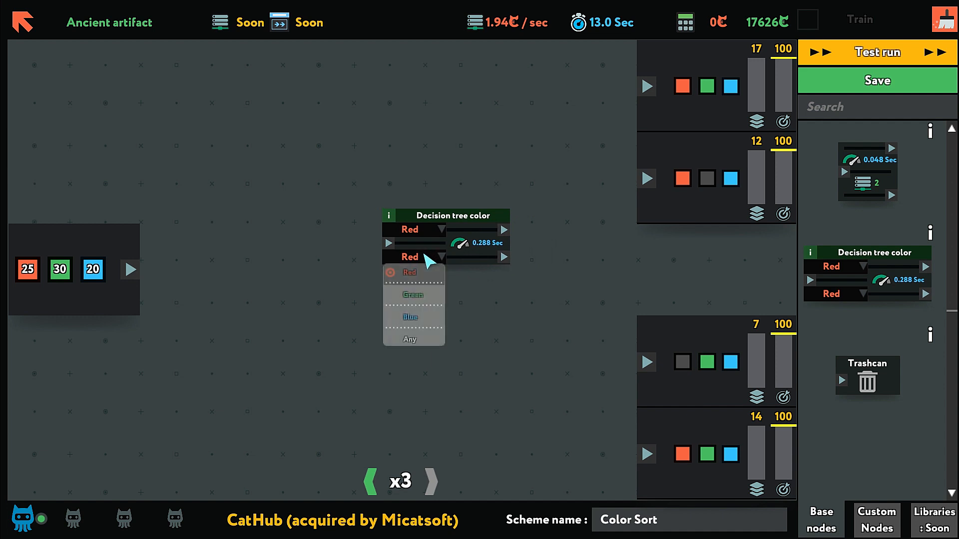
# Step: Set the decision node's second condition to Green and wire Green to output 3
pyautogui.click(409, 294)
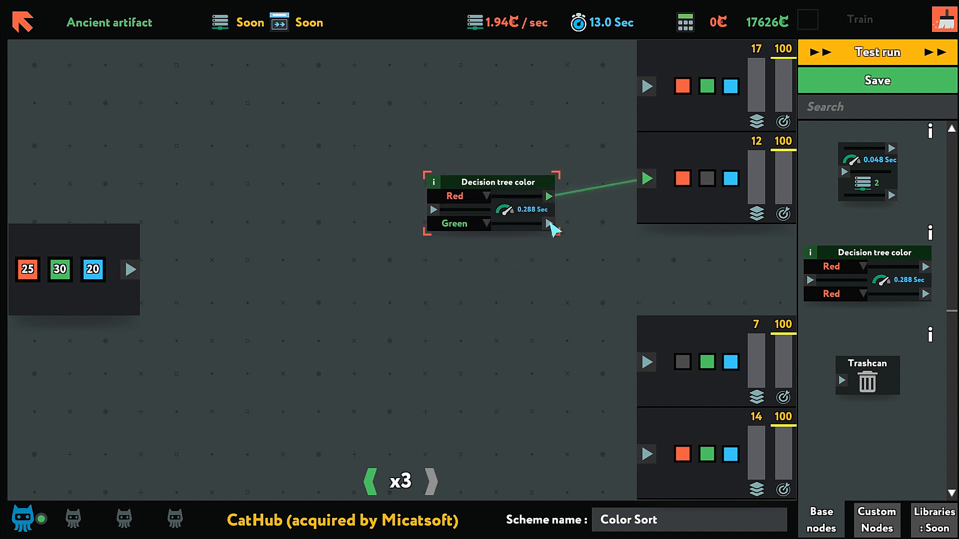
pyautogui.moveTo(553, 226); pyautogui.dragTo(646, 362)
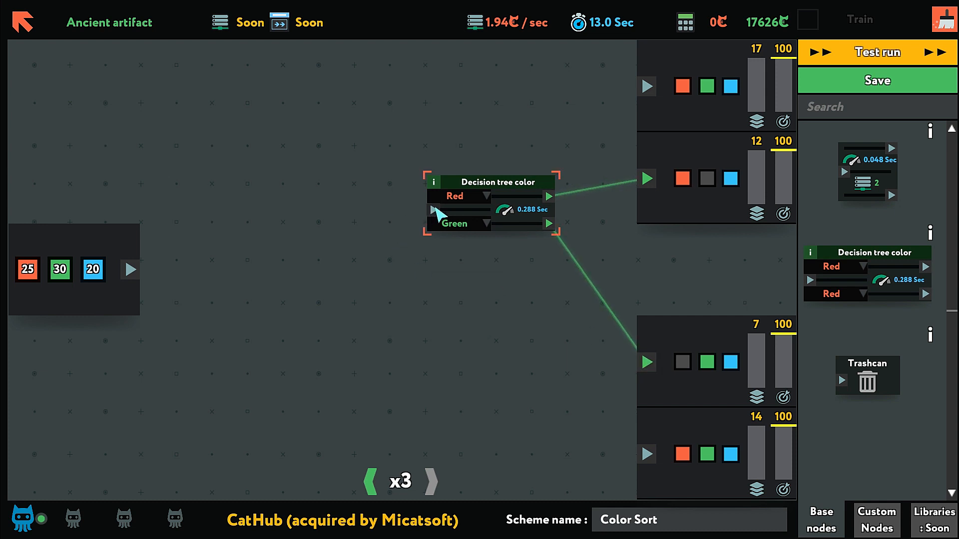
pyautogui.moveTo(401, 189)
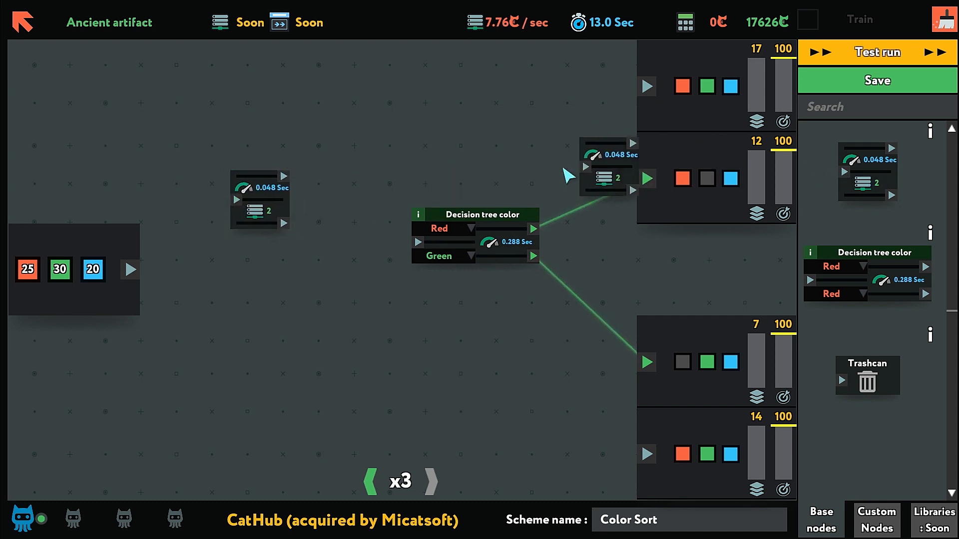
# Step: Move a 2-parallel splitter near the input, test run, and dismiss the out-of-time failure
pyautogui.moveTo(605, 177); pyautogui.dragTo(342, 129)
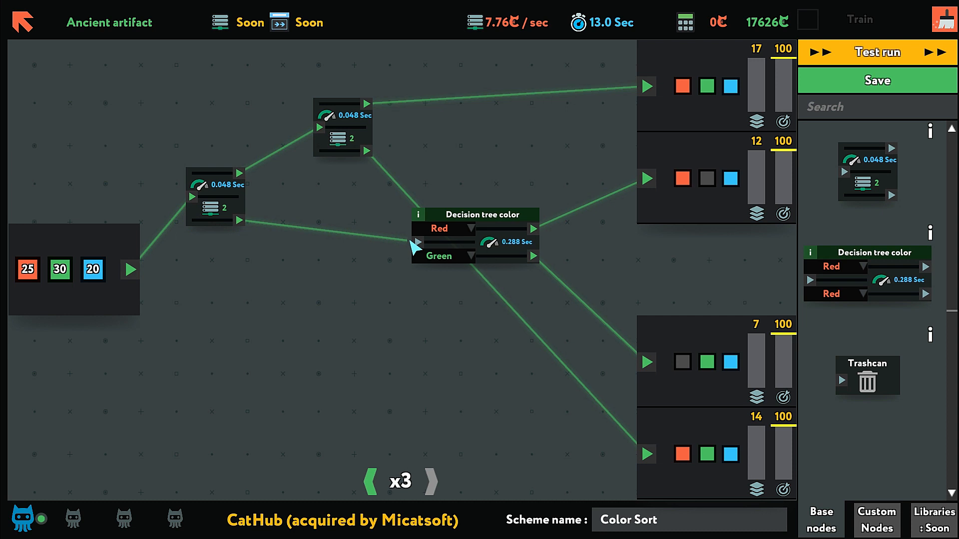
pyautogui.moveTo(296, 316)
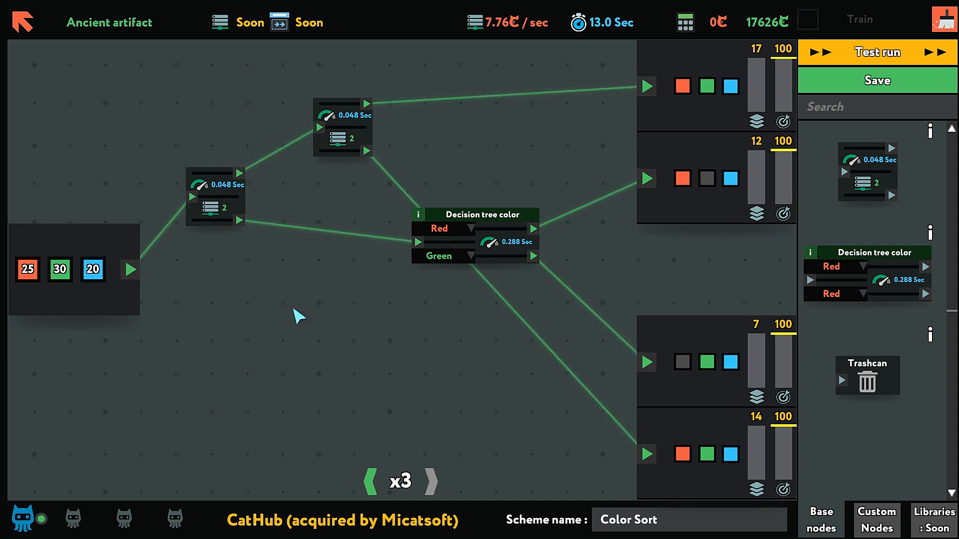
pyautogui.moveTo(650, 210)
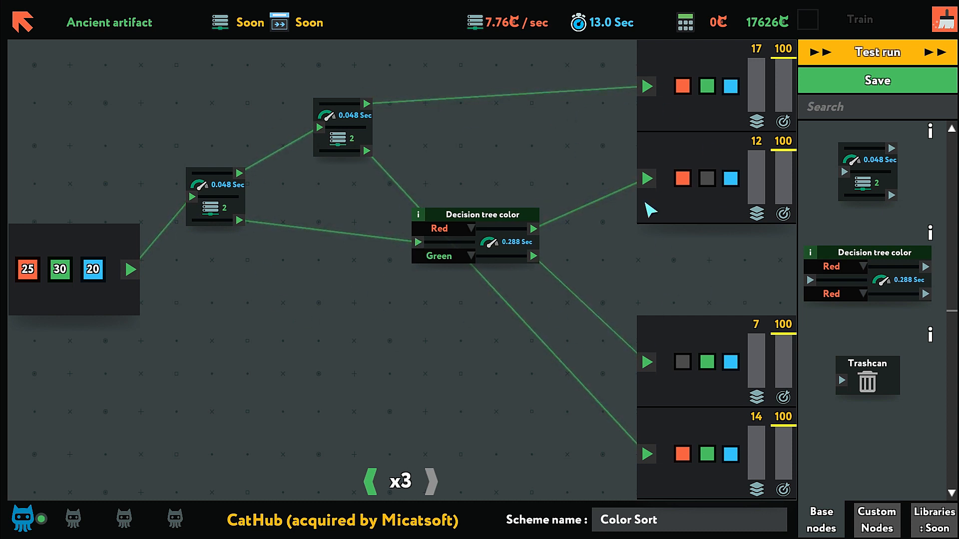
pyautogui.click(877, 52)
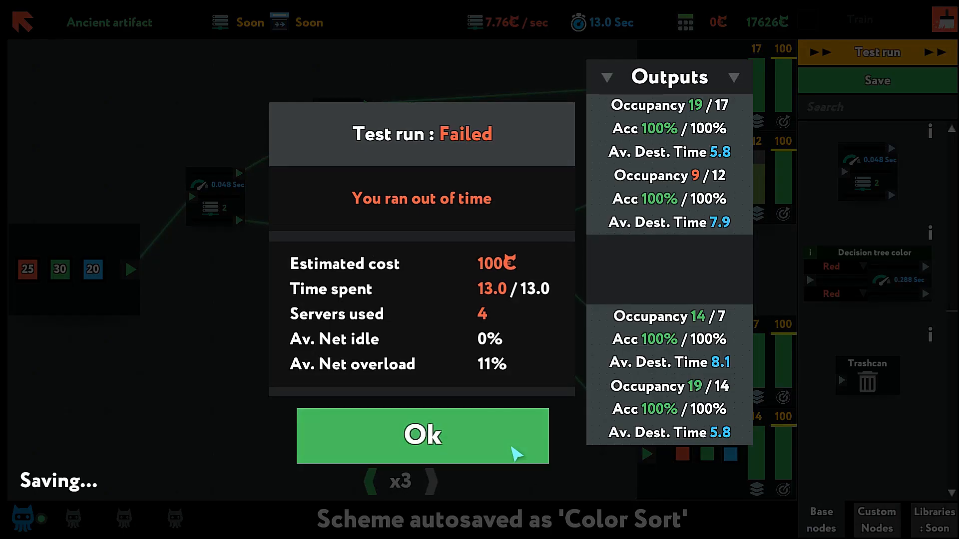
pyautogui.click(421, 436)
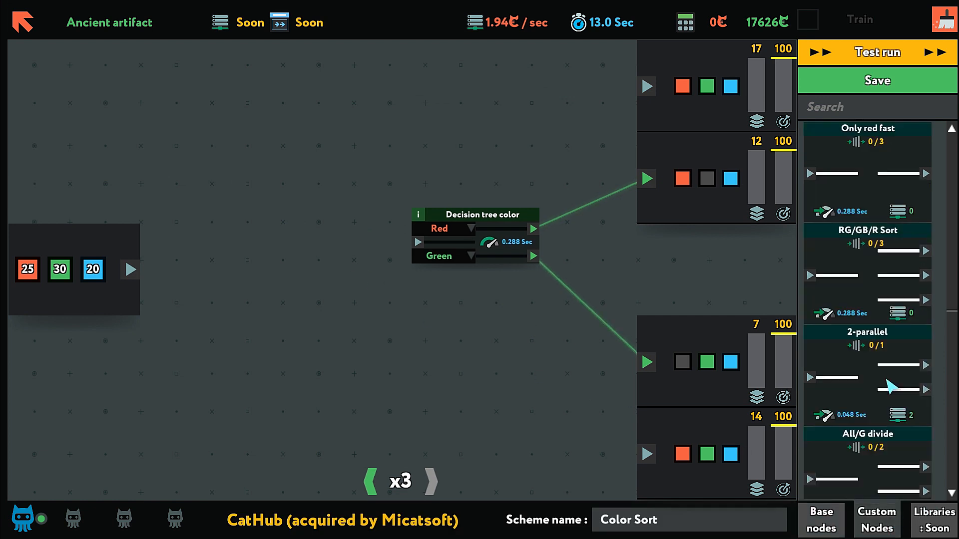
# Step: Wire the 4-parallel node to output 1 and test run, completing in 10.7 seconds
pyautogui.scroll(-3)
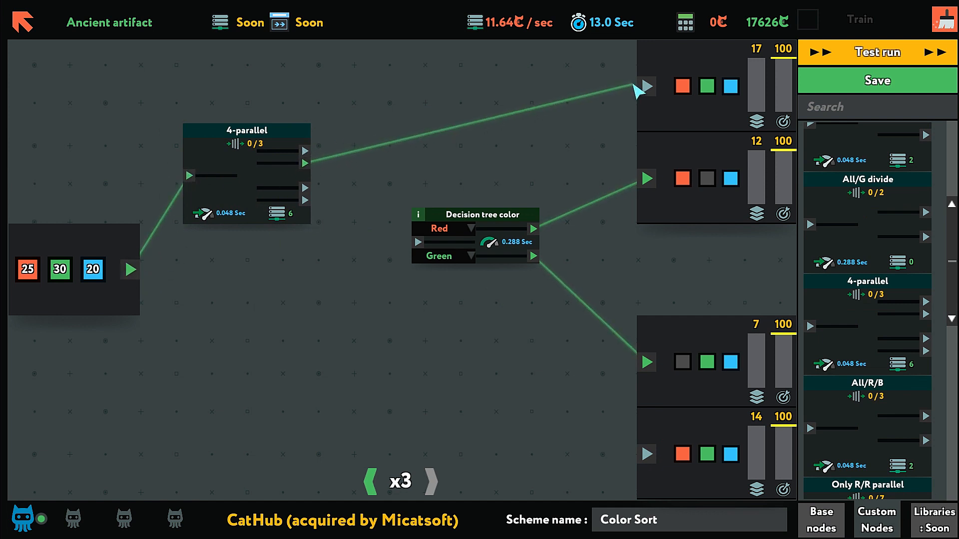
pyautogui.click(305, 186)
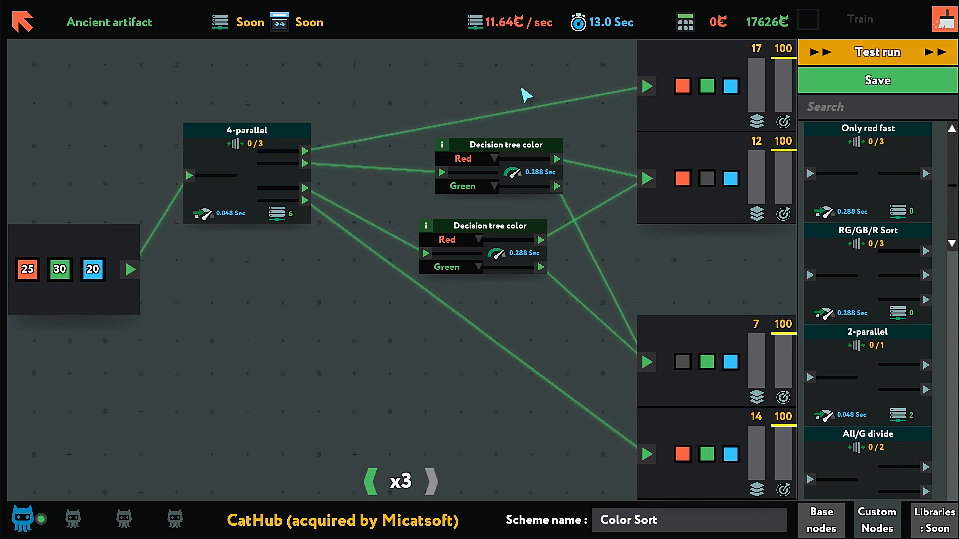
pyautogui.click(875, 52)
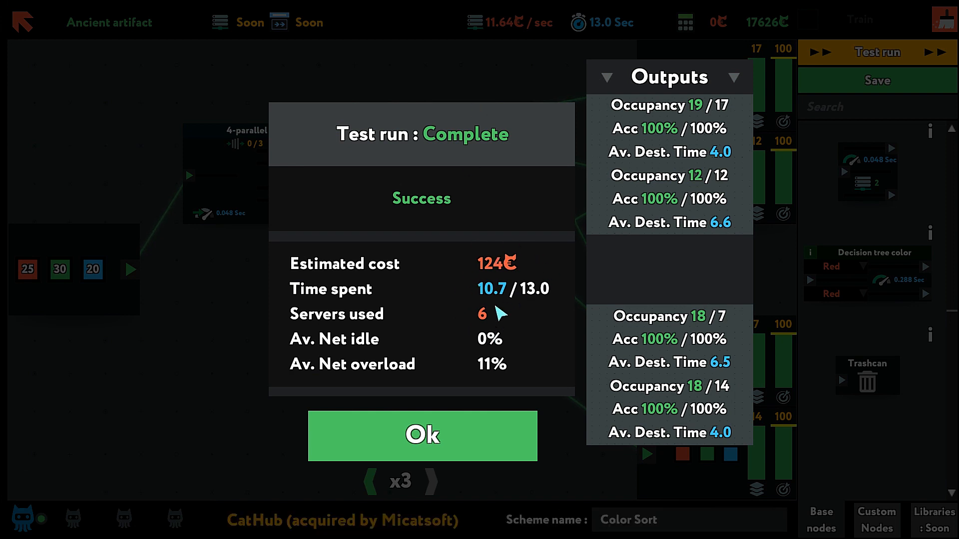
pyautogui.moveTo(479, 330)
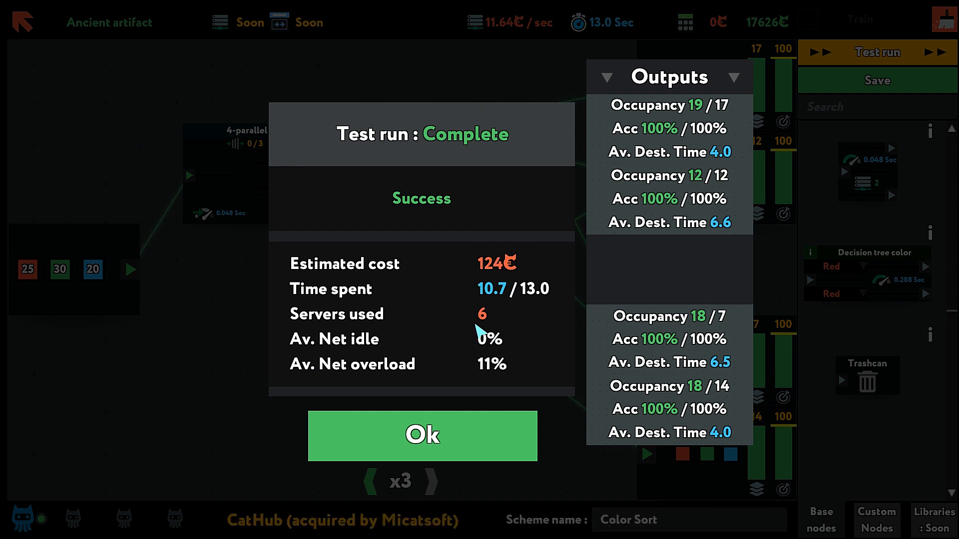